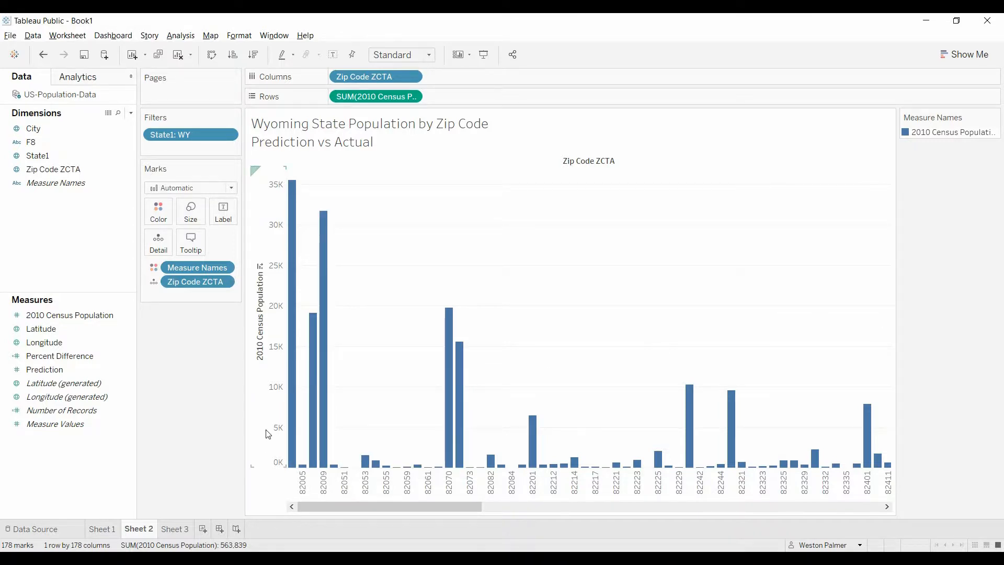
pyautogui.moveTo(285, 391)
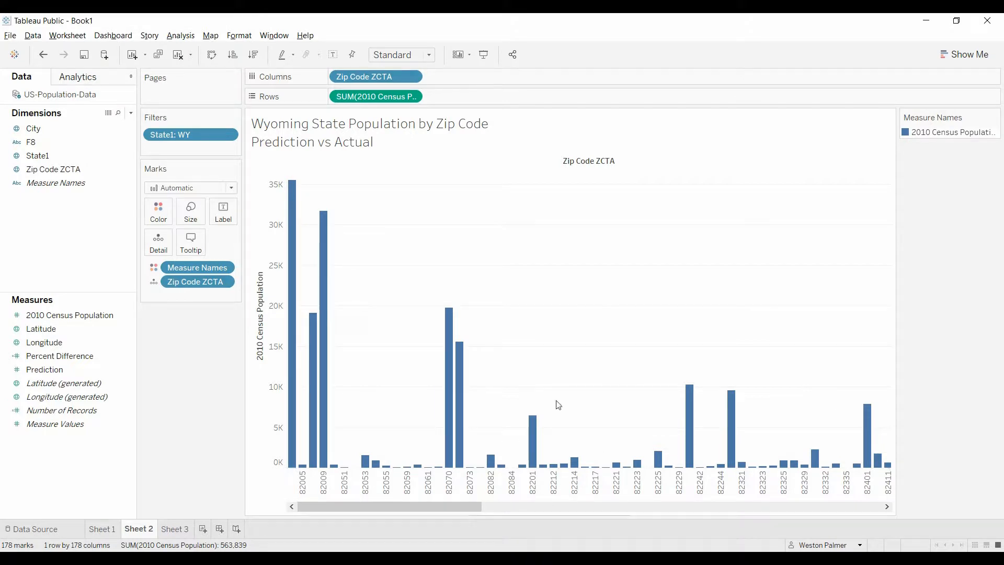
pyautogui.moveTo(82, 187)
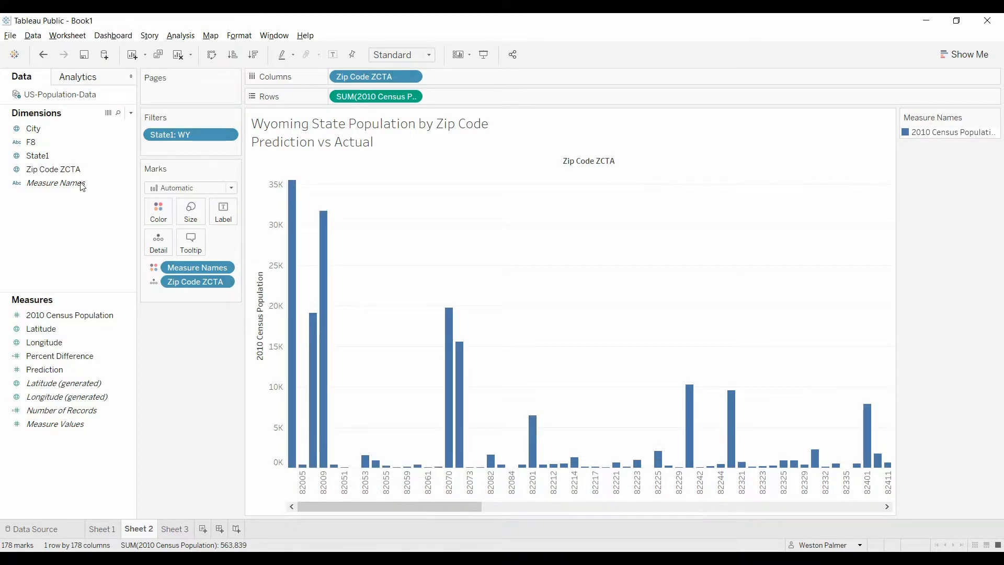
# Add a constant reference line at 10,000 from the Analytics pane.
pyautogui.click(78, 76)
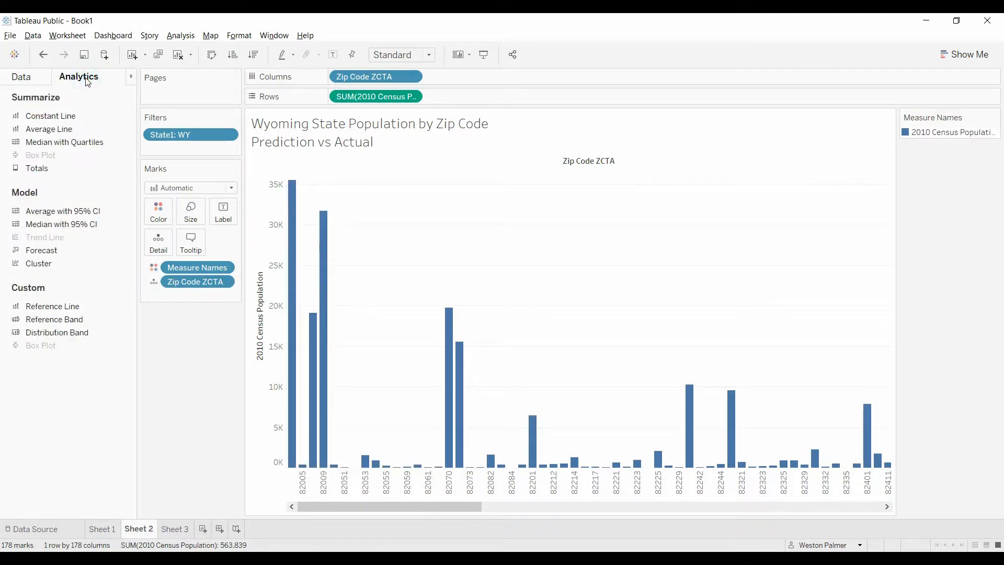
pyautogui.moveTo(51, 116)
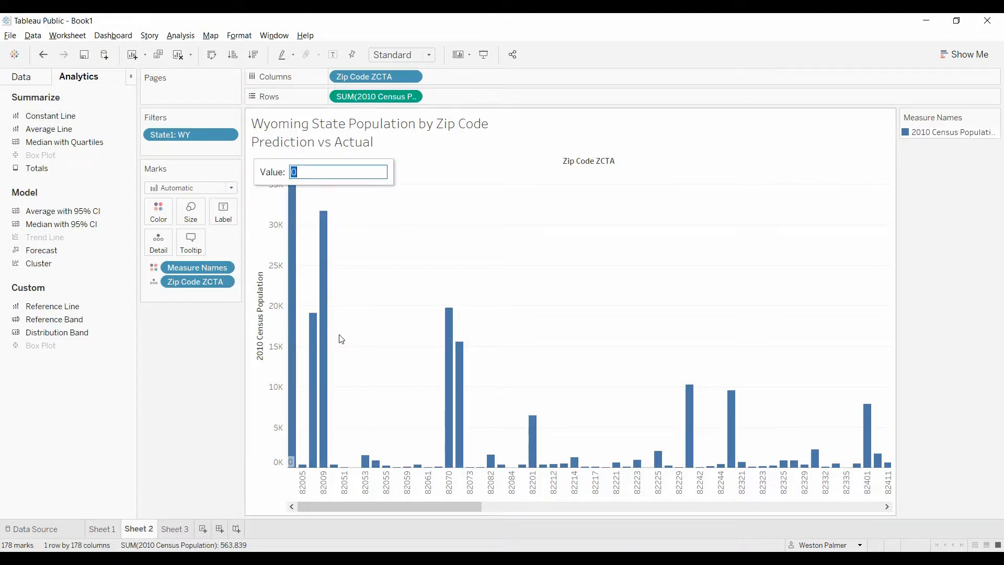
pyautogui.write('10000')
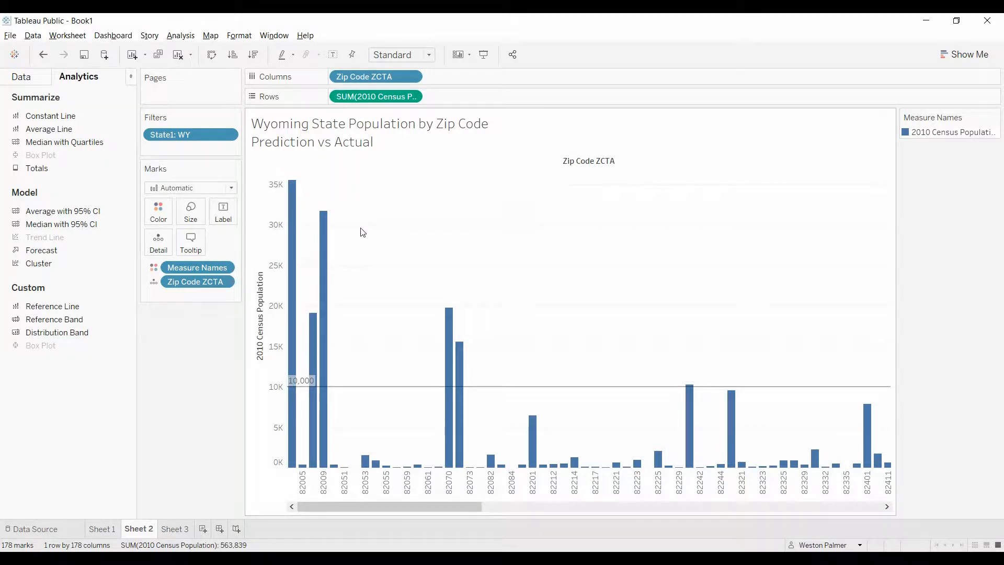
pyautogui.moveTo(721, 385)
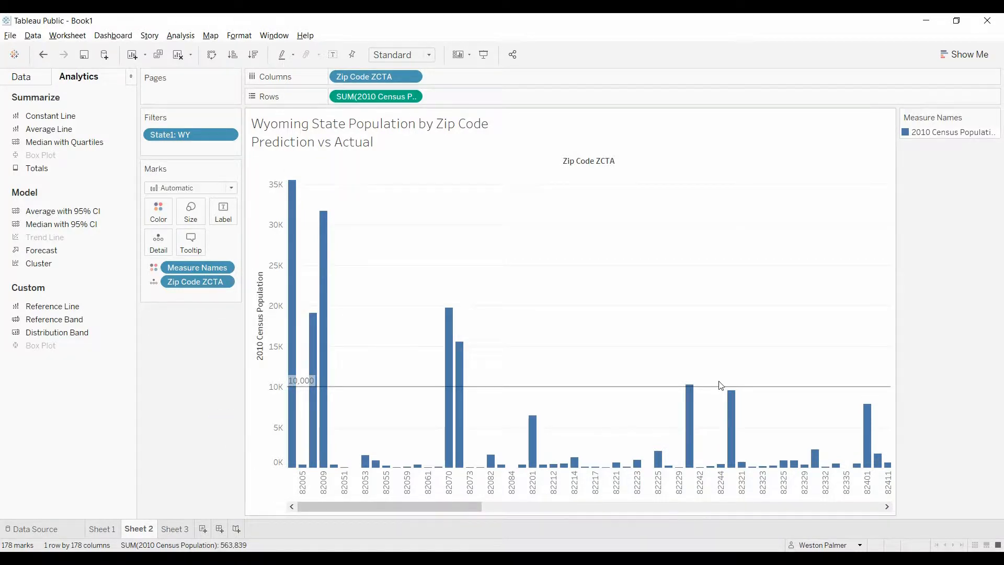
pyautogui.moveTo(730, 385)
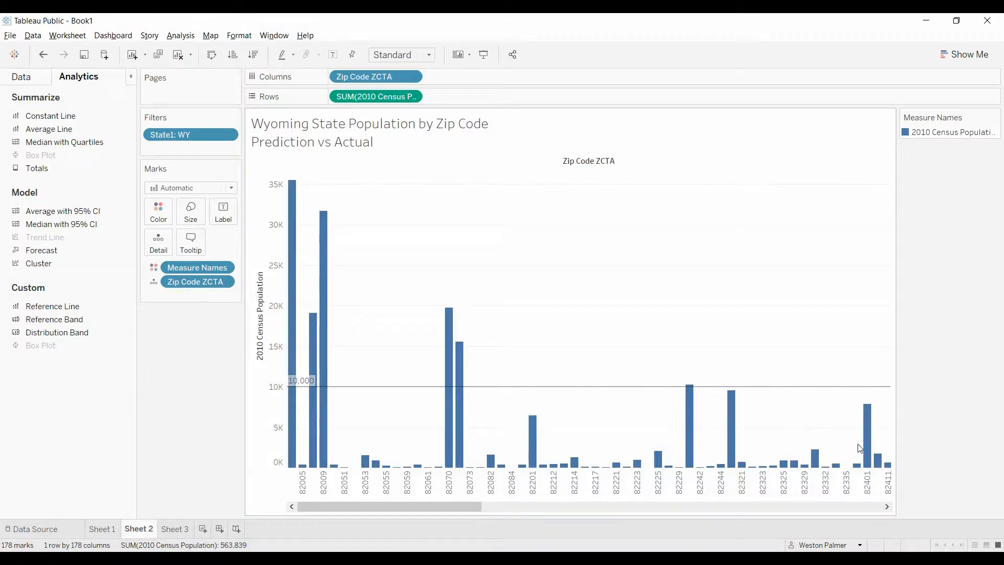
pyautogui.moveTo(309, 385)
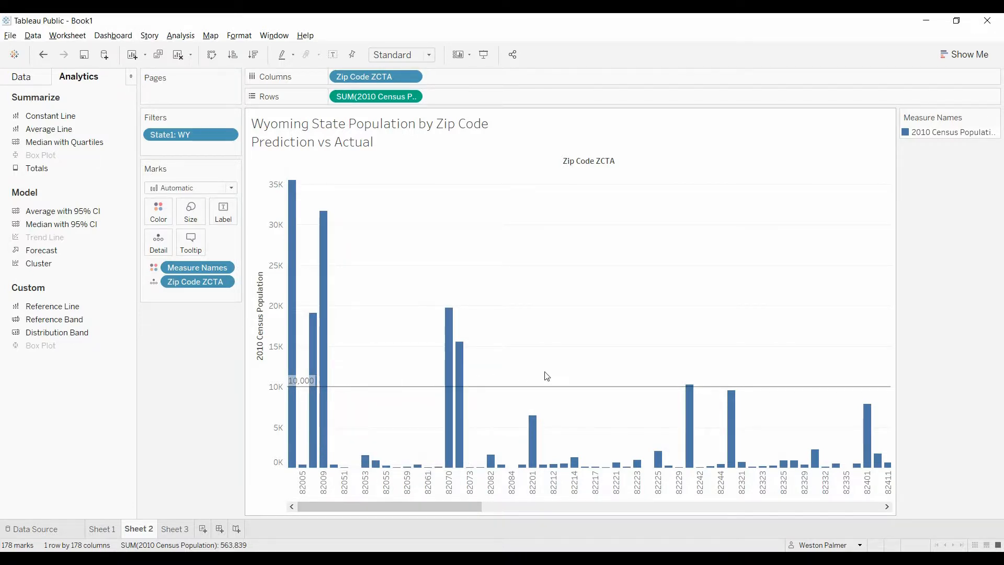
pyautogui.moveTo(349, 391)
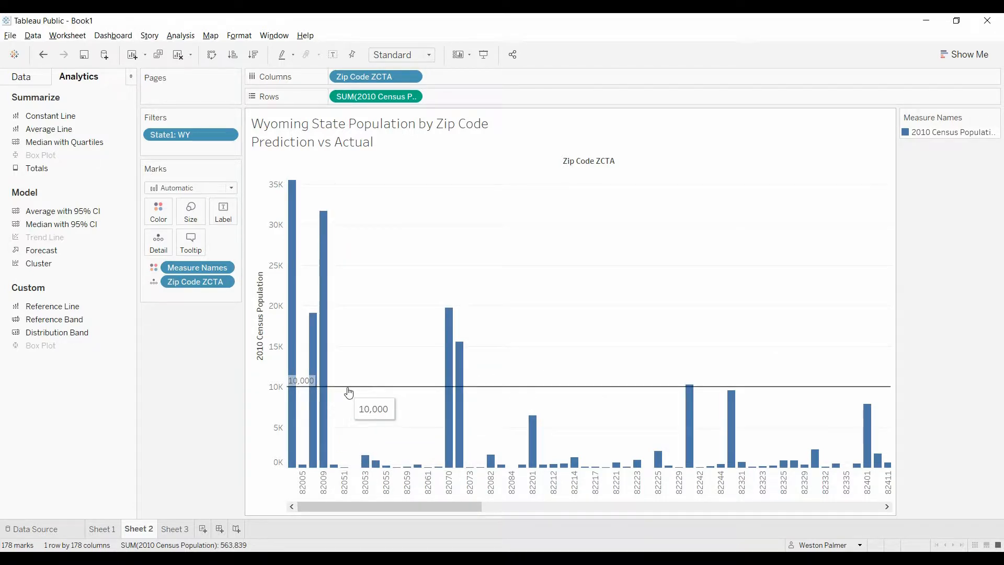
pyautogui.moveTo(302, 423)
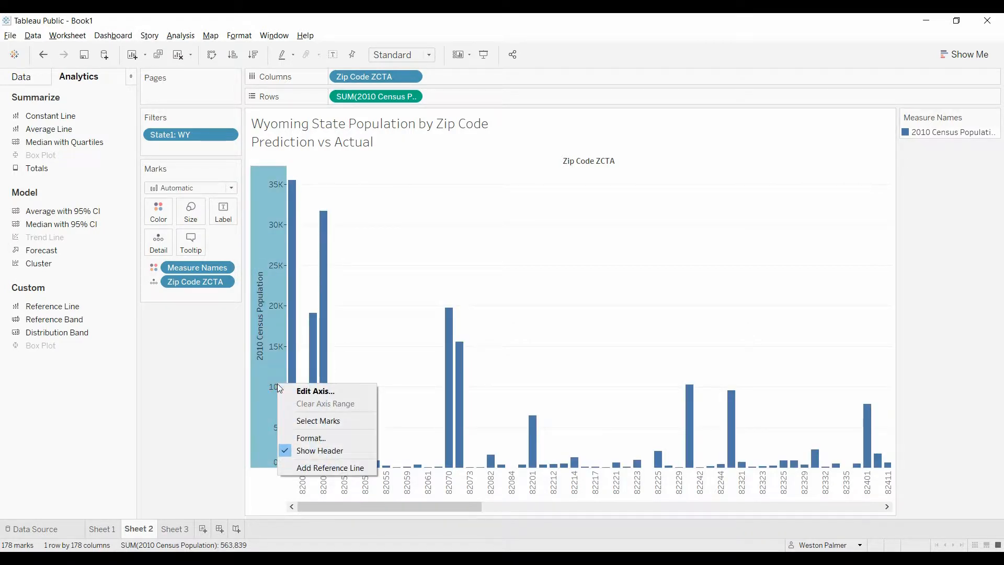
pyautogui.moveTo(330, 467)
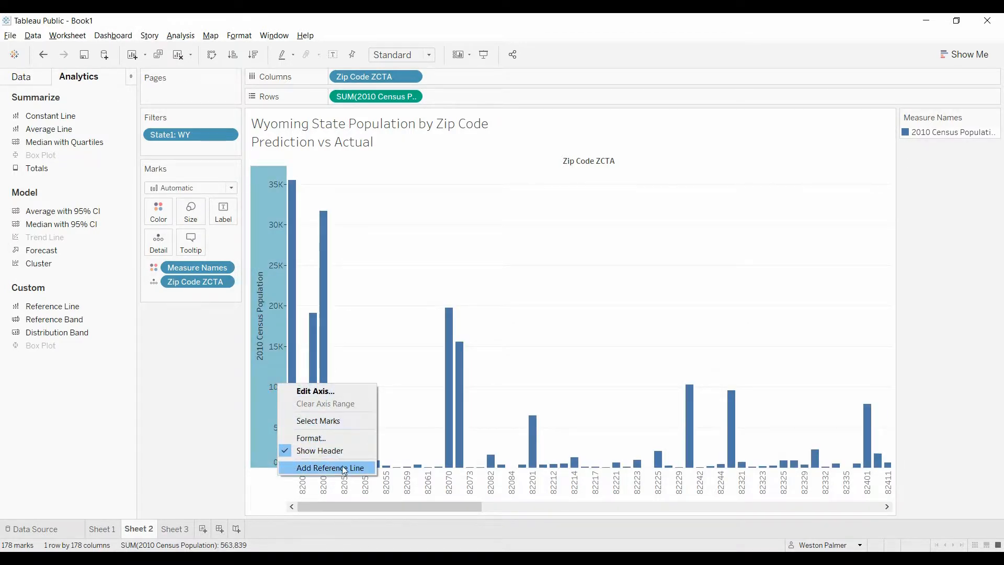
# Add a reference line on the population axis with a constant value of 10000.
pyautogui.click(327, 468)
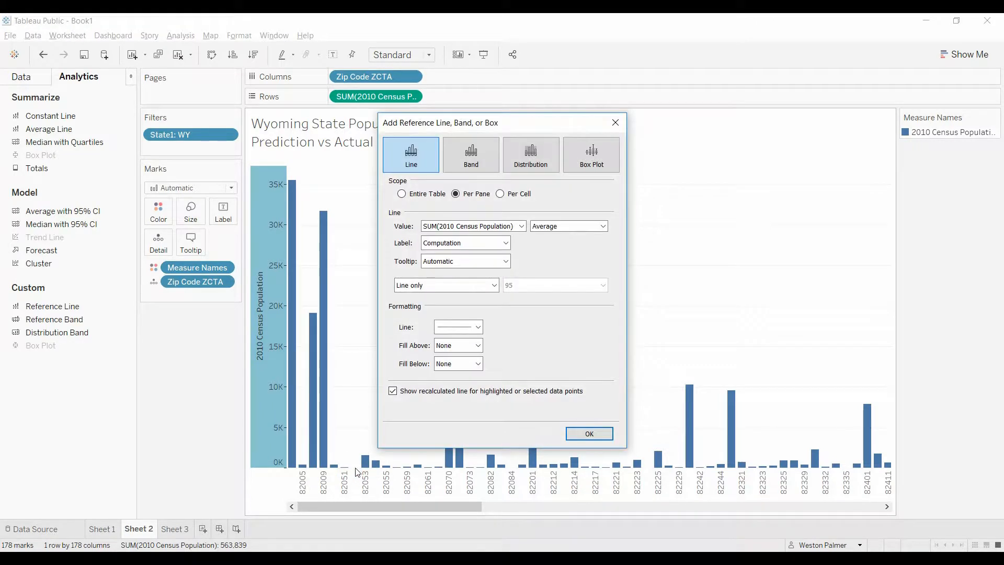
pyautogui.moveTo(584, 319)
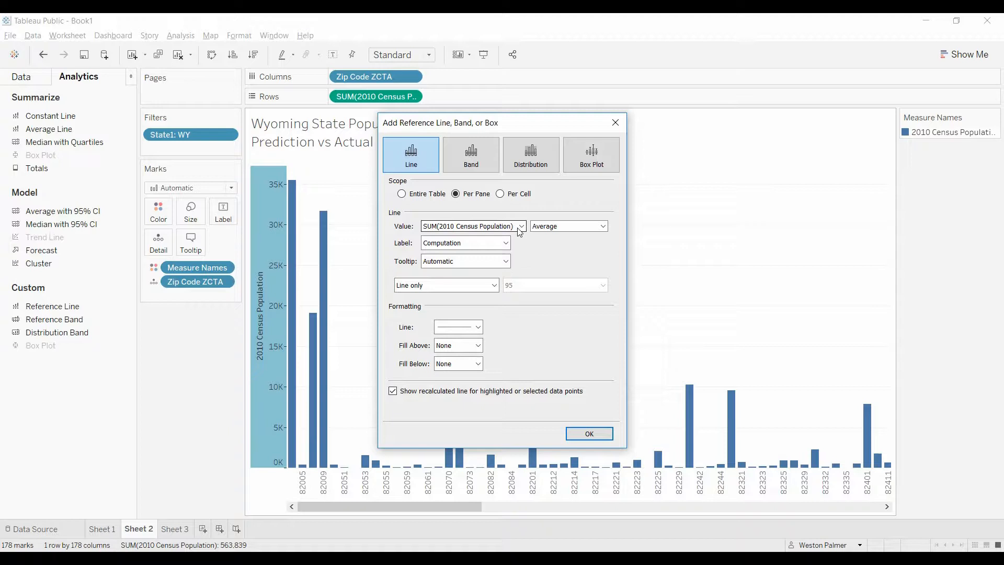
pyautogui.click(602, 225)
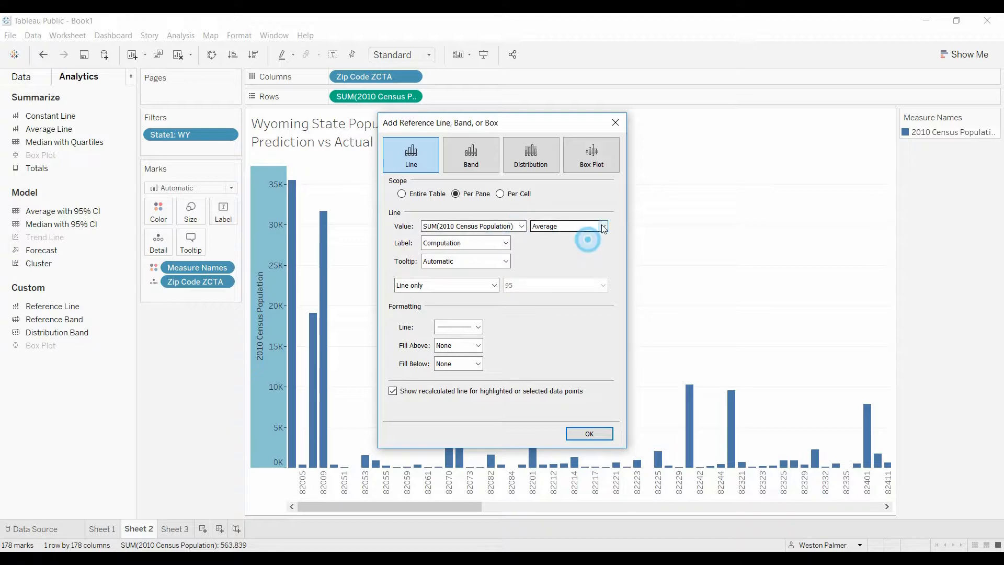
pyautogui.click(602, 226)
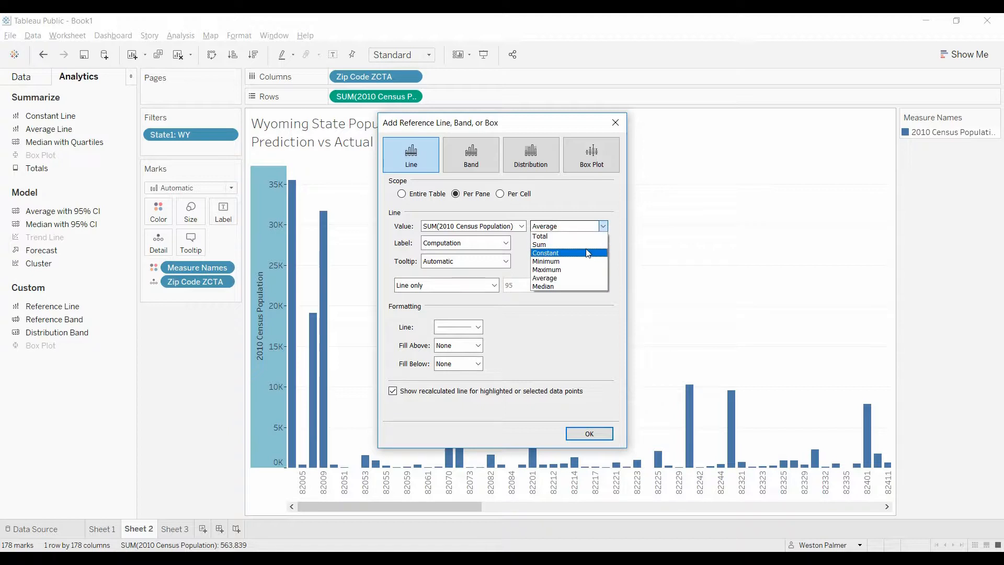
pyautogui.click(545, 252)
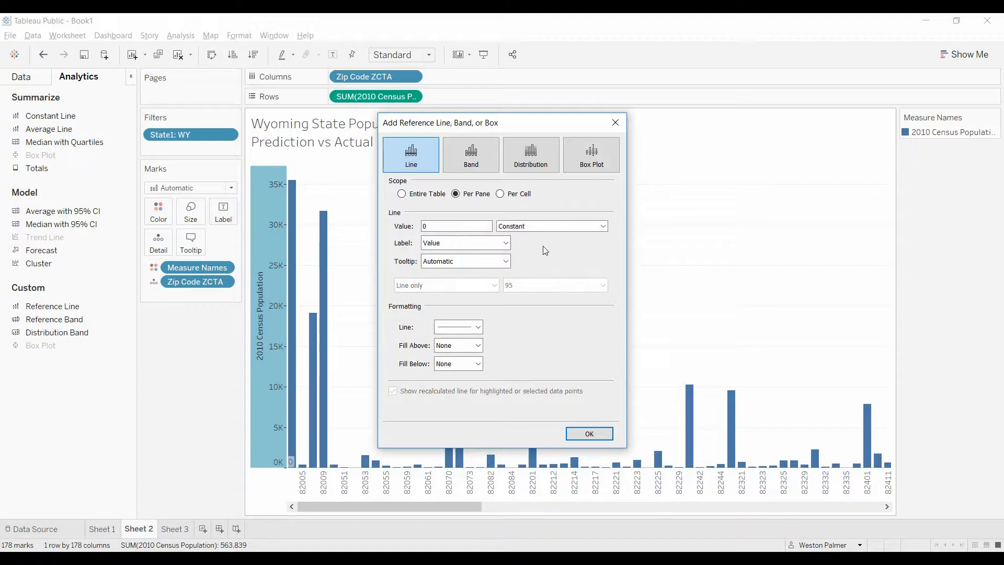
pyautogui.click(456, 225)
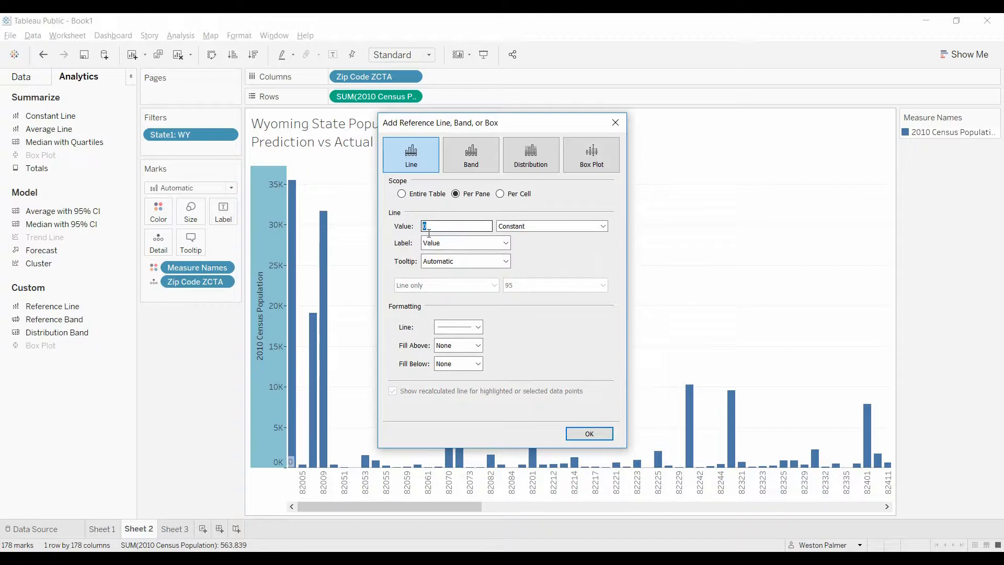
pyautogui.write('10000')
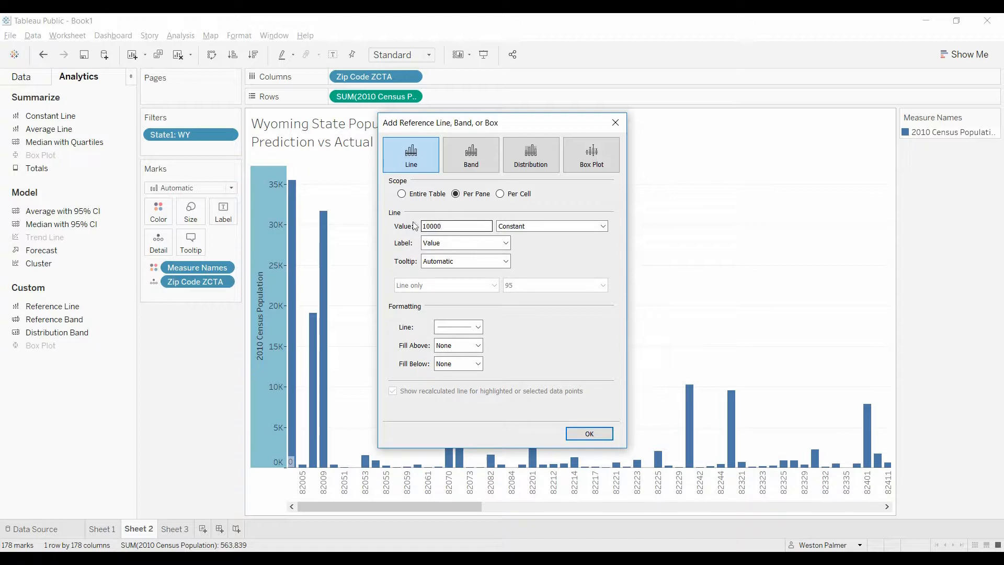
pyautogui.click(456, 225)
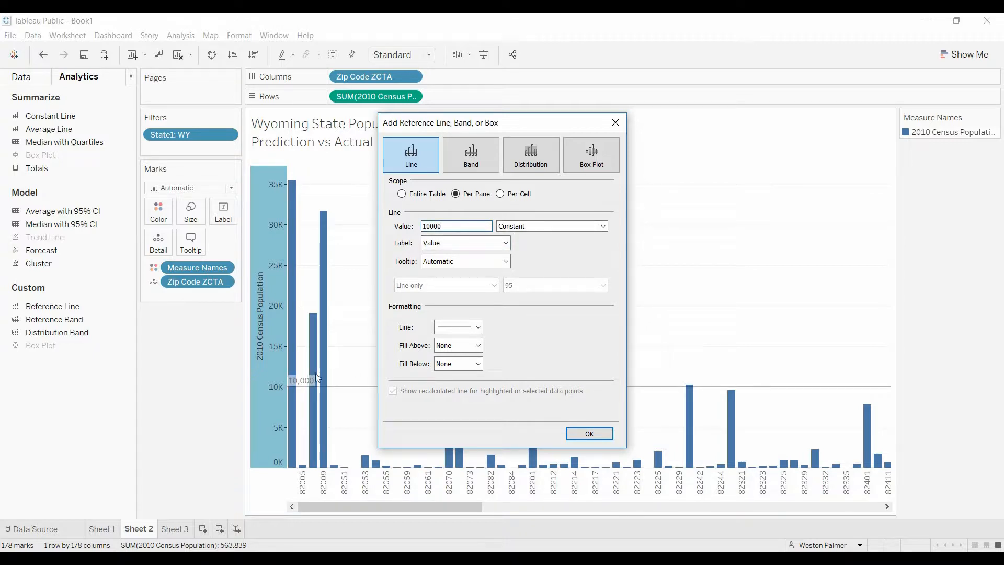
# Give the line the custom label 'Minimum City limit' and confirm.
pyautogui.click(508, 243)
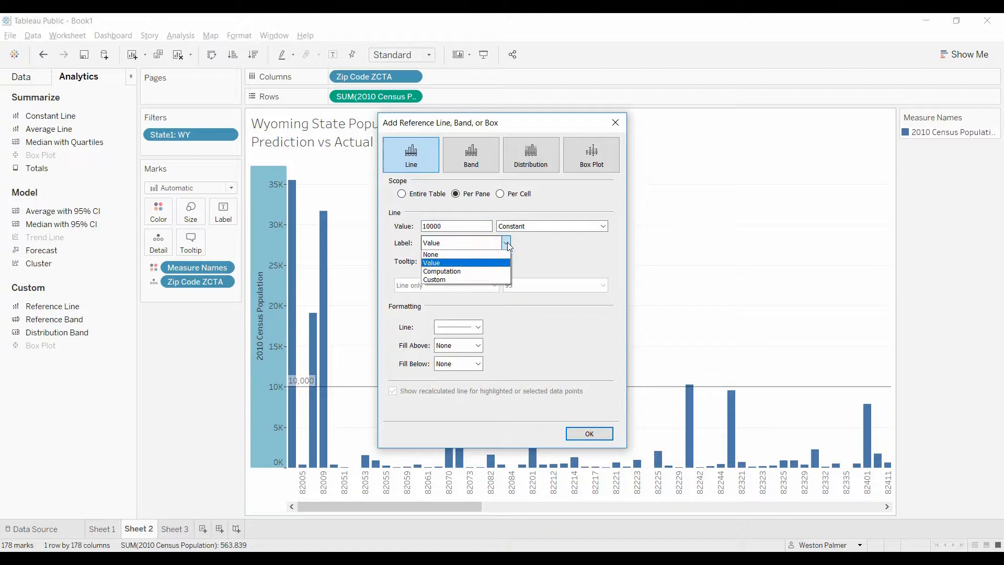
pyautogui.click(431, 263)
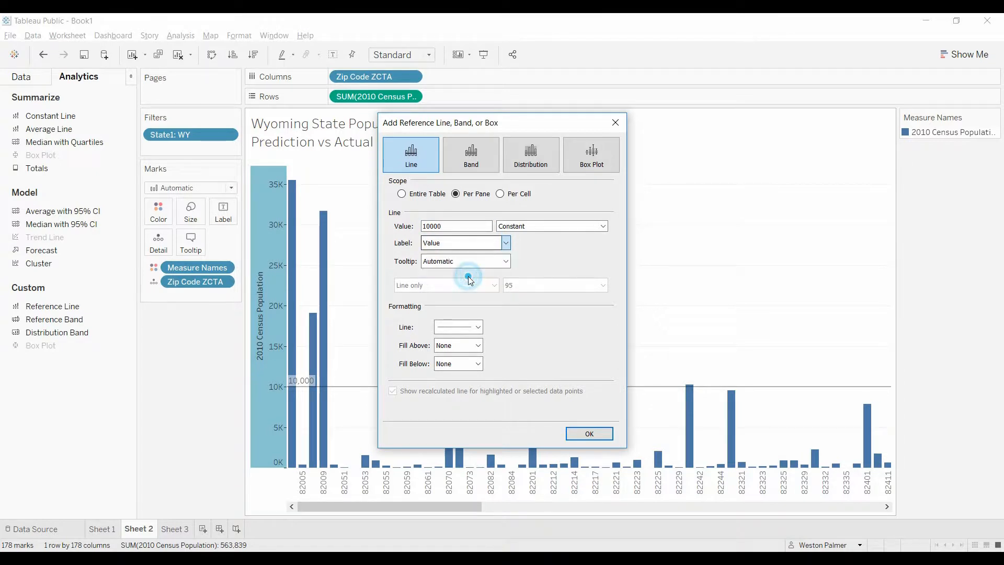
pyautogui.click(505, 243)
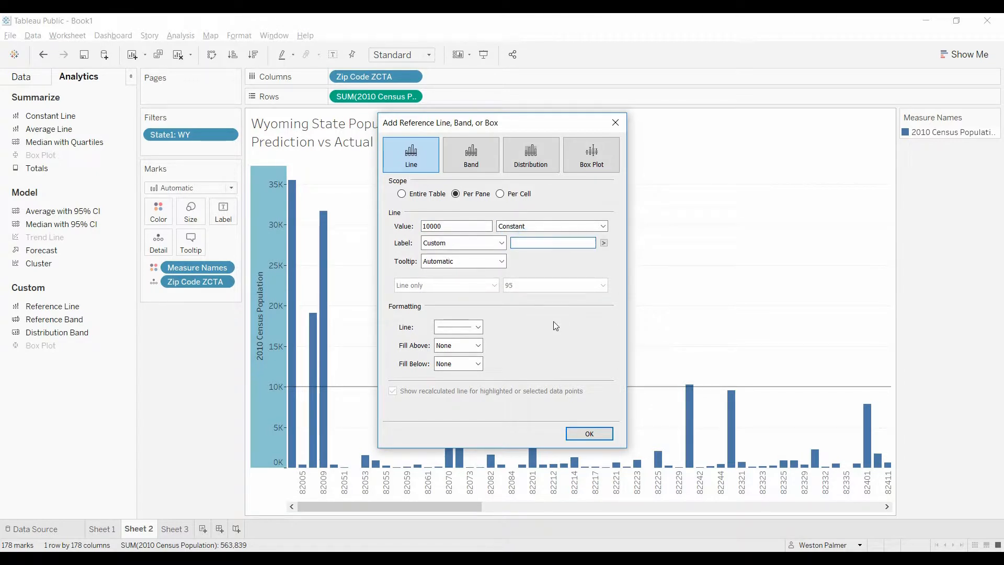
pyautogui.write('Minimum City limit')
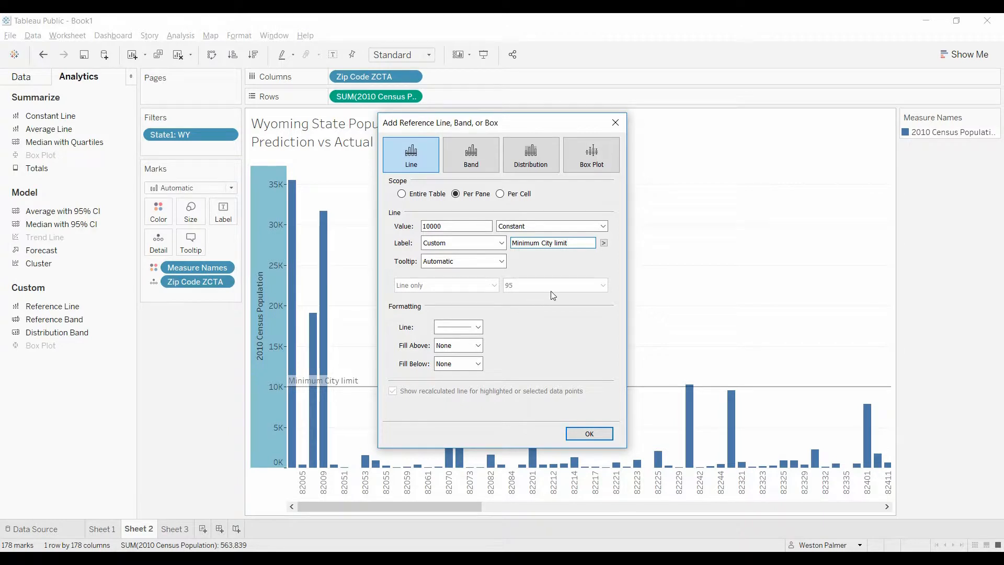
pyautogui.moveTo(524, 365)
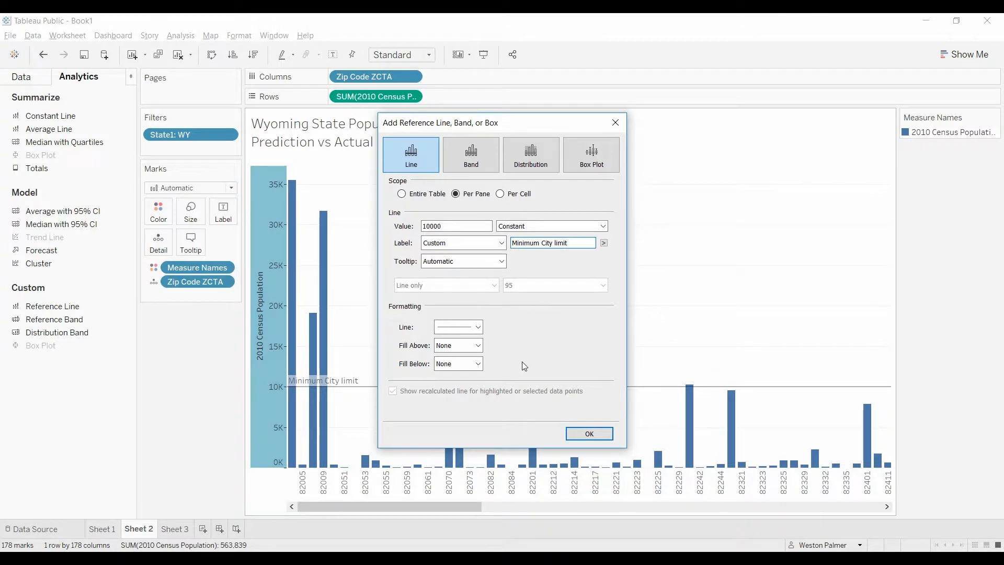
pyautogui.click(588, 434)
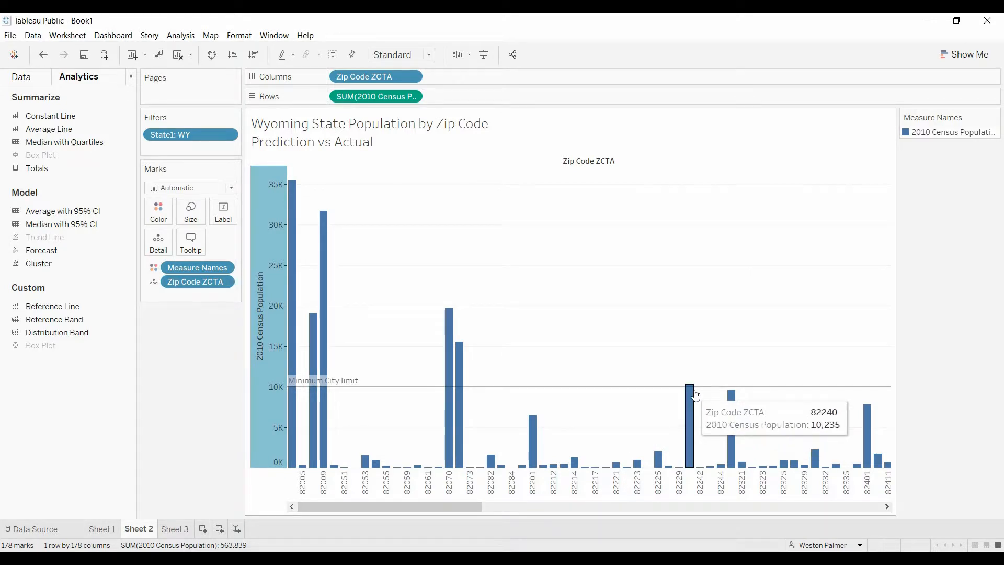
pyautogui.moveTo(454, 519)
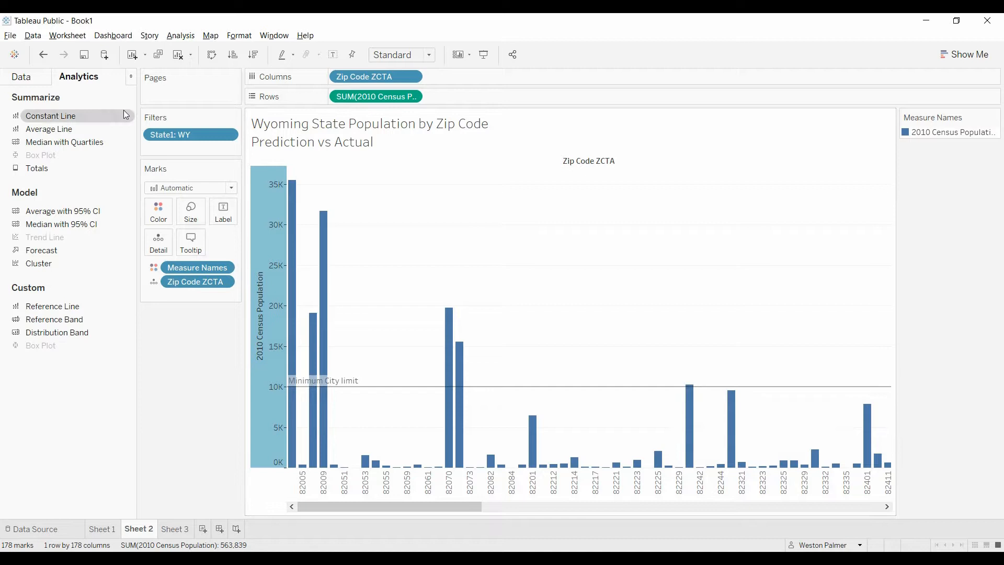
# Right-click the Minimum City limit line to show its context menu.
pyautogui.rightClick(323, 381)
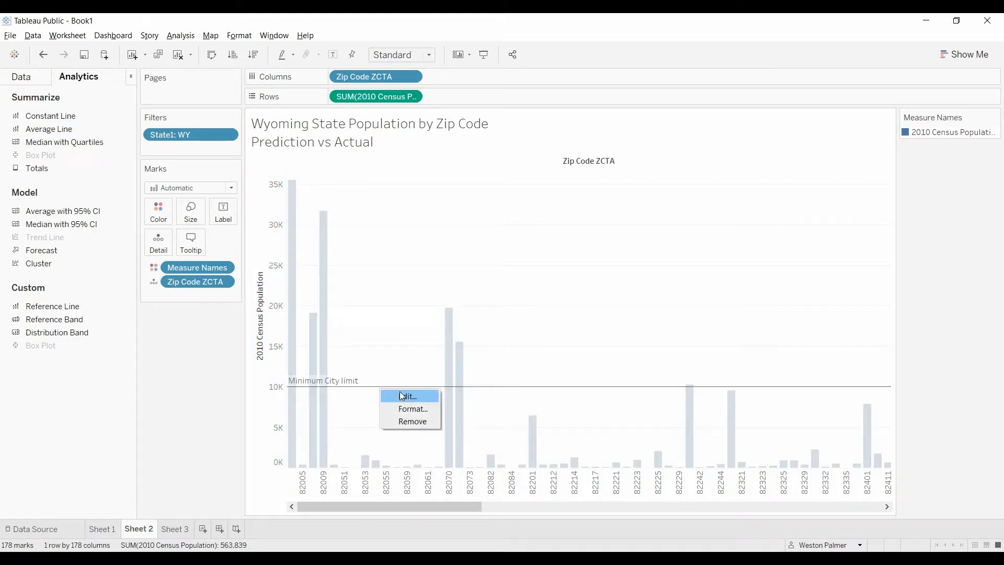
# Edit the reference line into a band from 0 to 10000 with a pale fill.
pyautogui.click(407, 396)
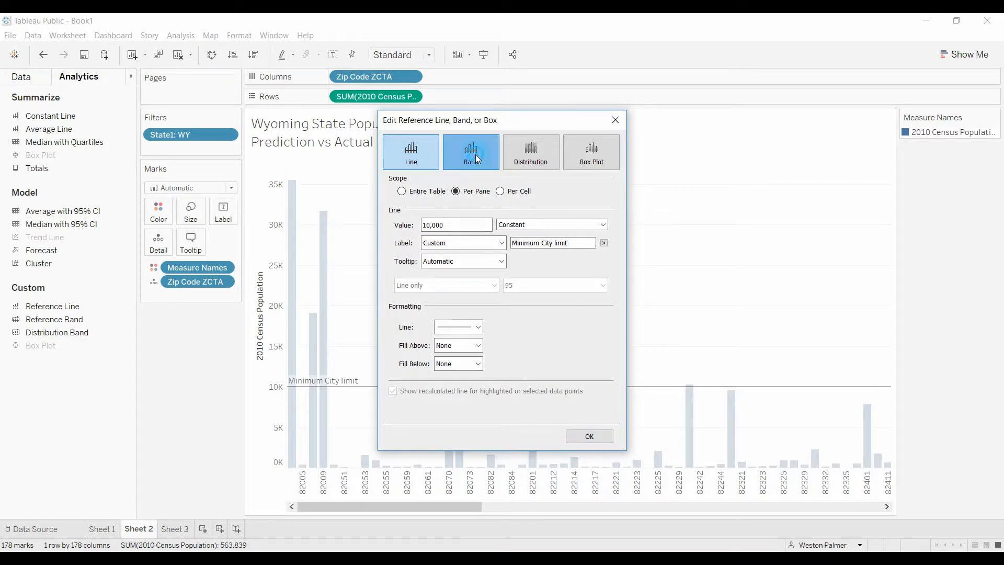
pyautogui.click(471, 152)
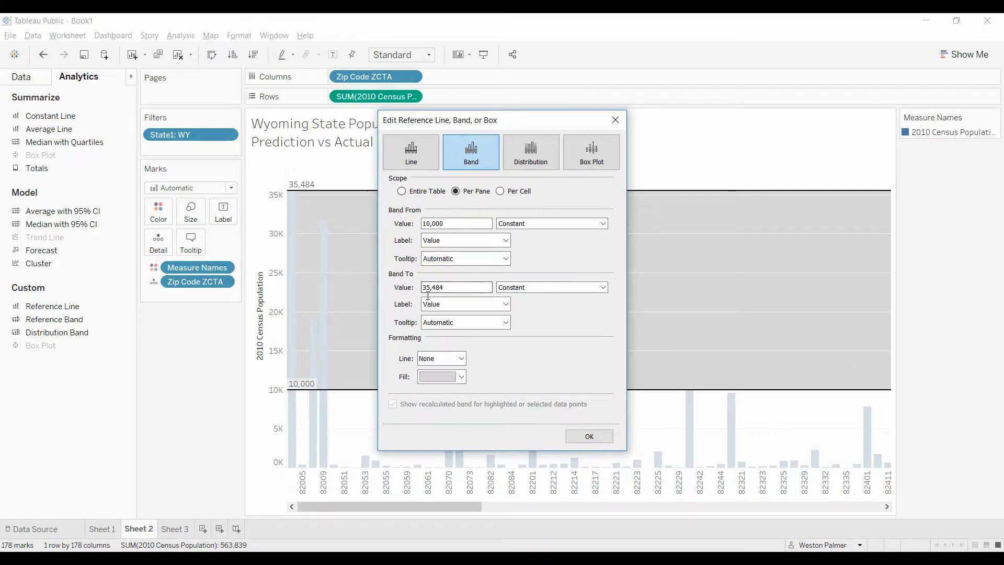
pyautogui.click(456, 223)
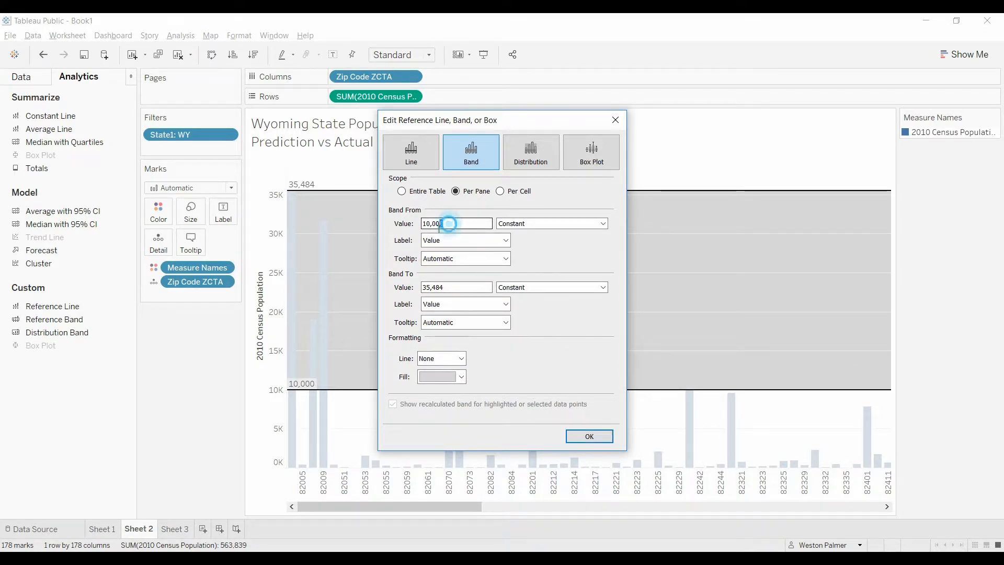
pyautogui.write('0')
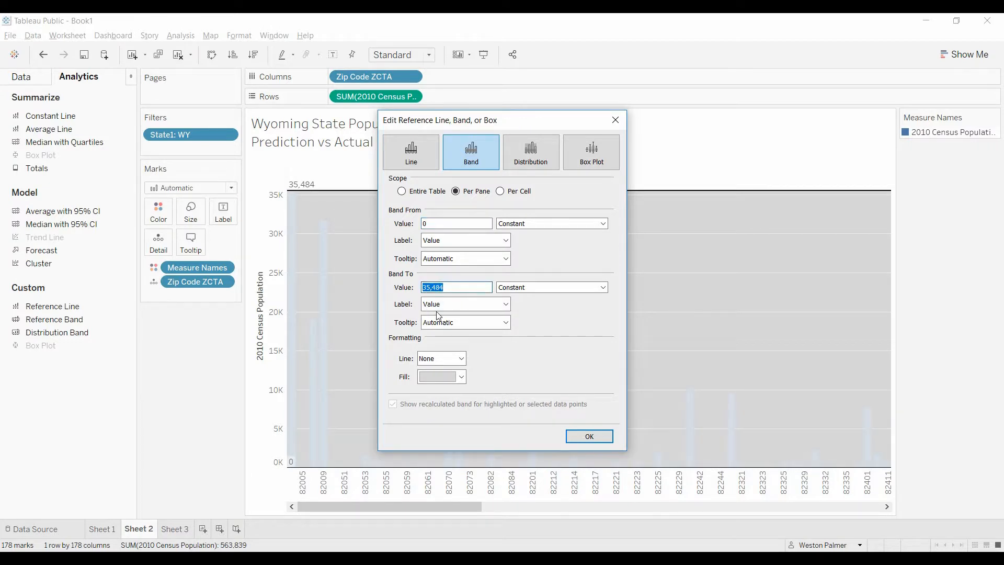
pyautogui.write('10000')
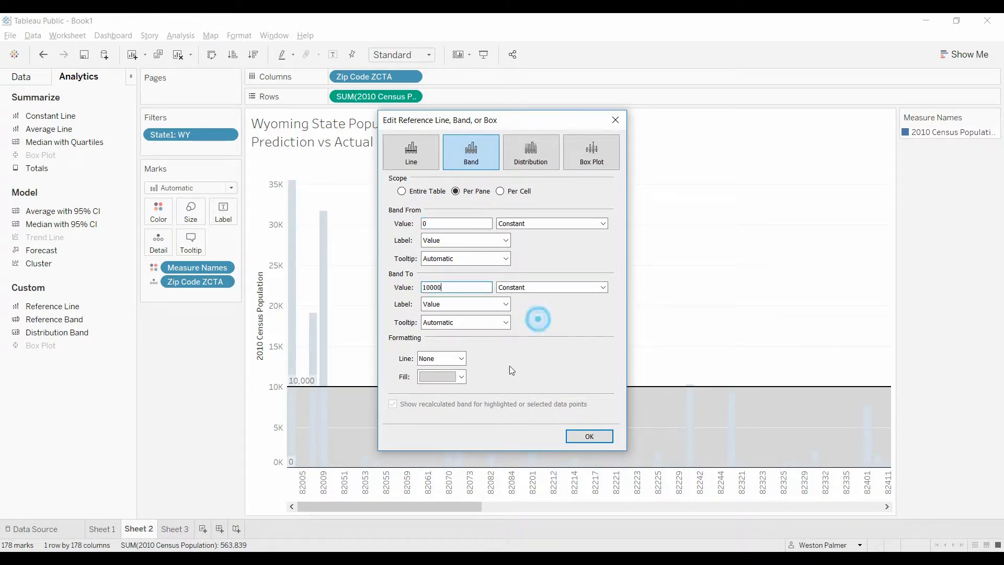
pyautogui.click(460, 377)
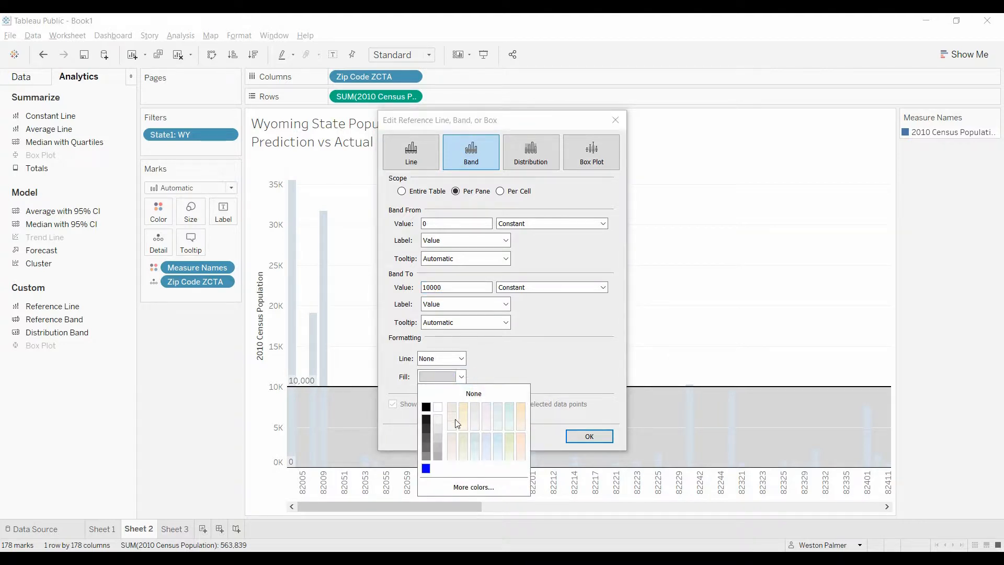
pyautogui.click(485, 428)
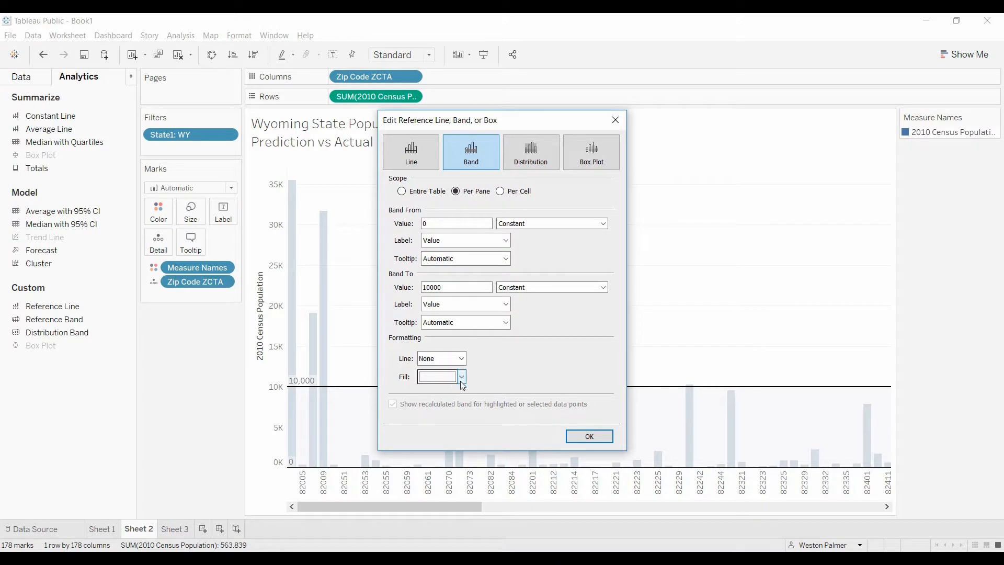
pyautogui.click(460, 377)
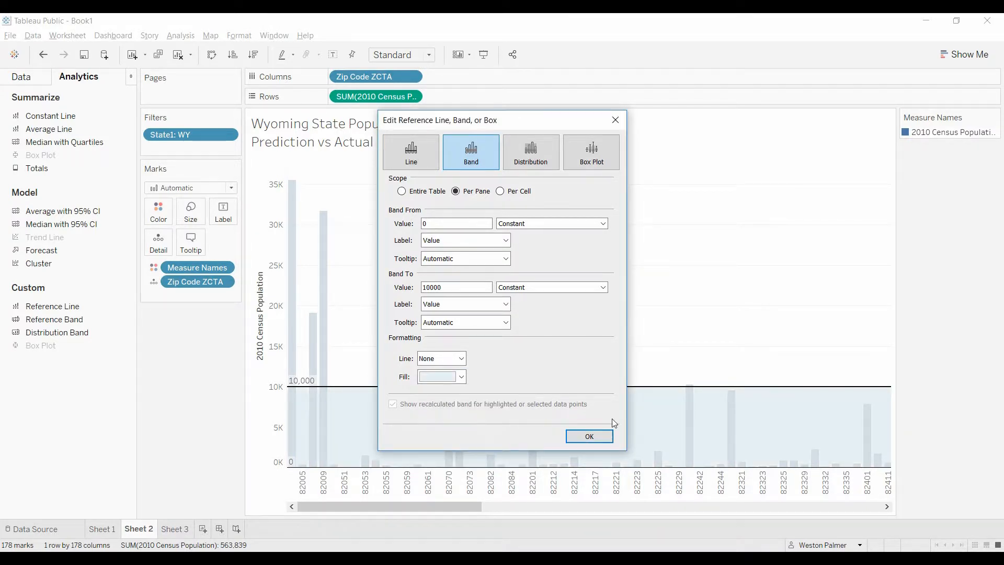
pyautogui.click(588, 437)
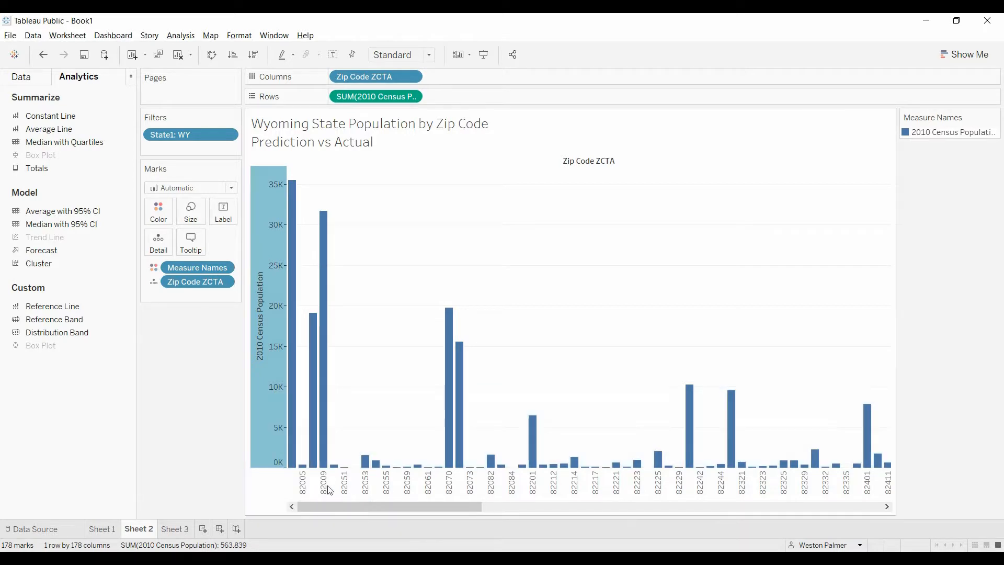
# Add a population-axis band from constant 9000 to constant 10500.
pyautogui.rightClick(326, 487)
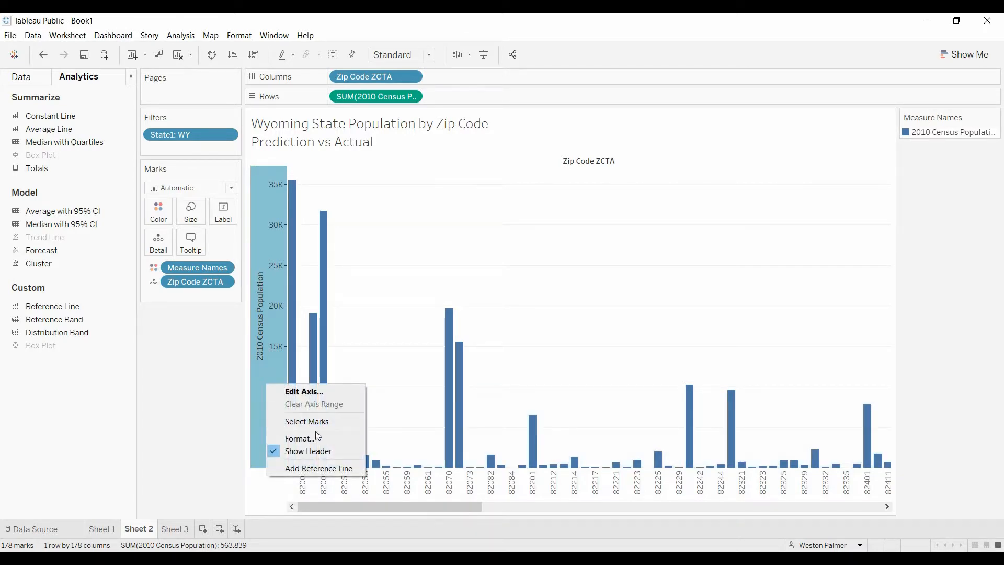
pyautogui.click(318, 468)
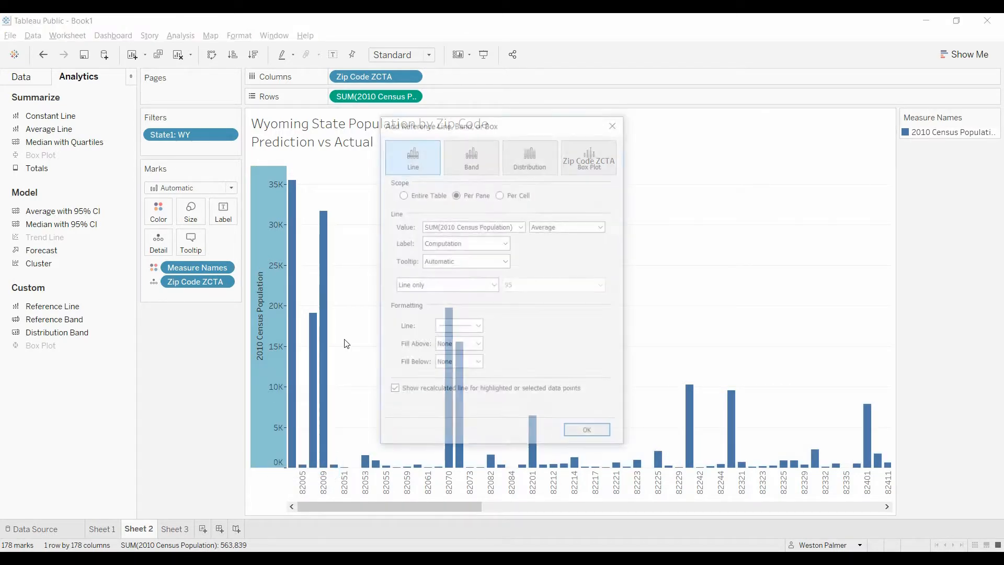
pyautogui.click(471, 155)
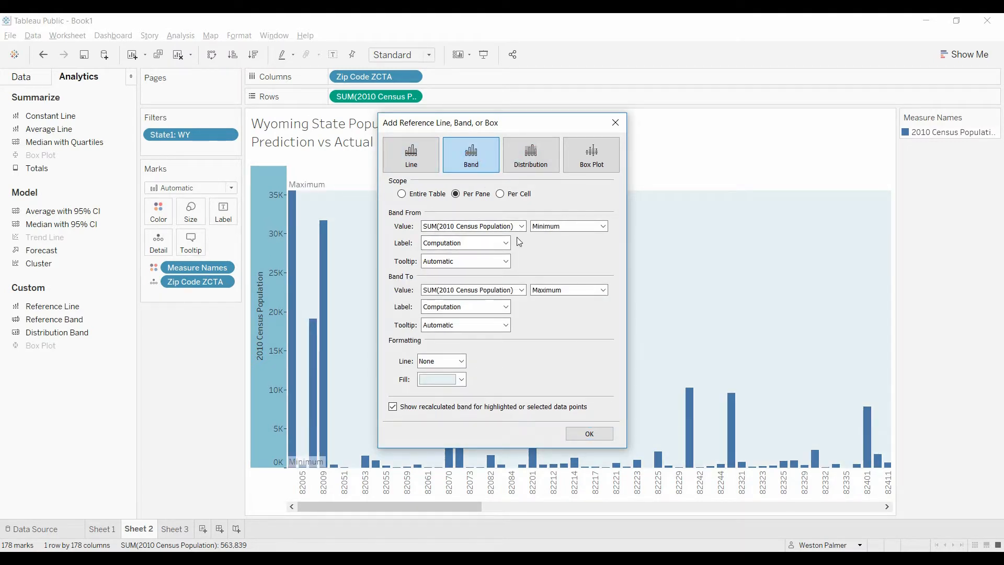
pyautogui.click(521, 226)
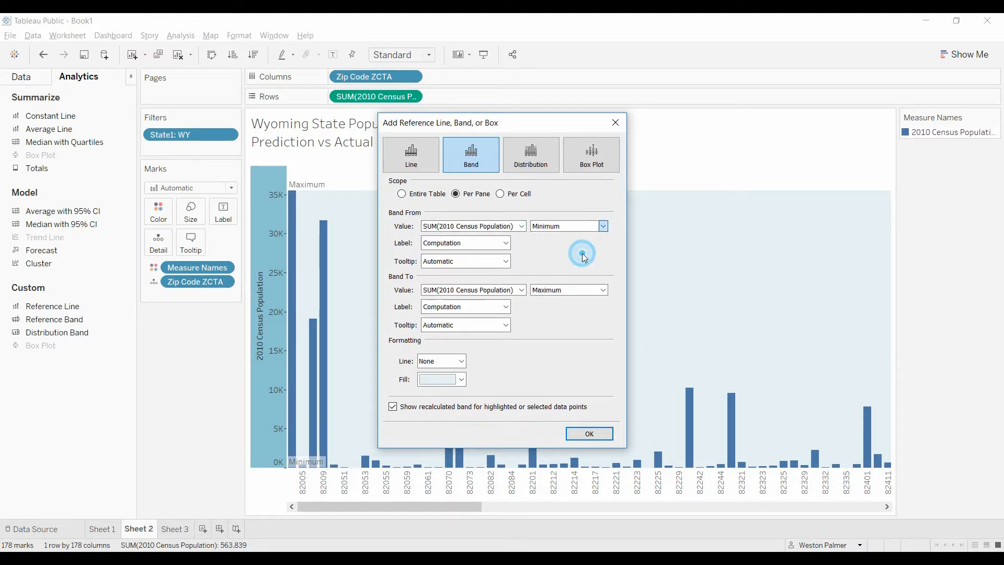
pyautogui.click(567, 226)
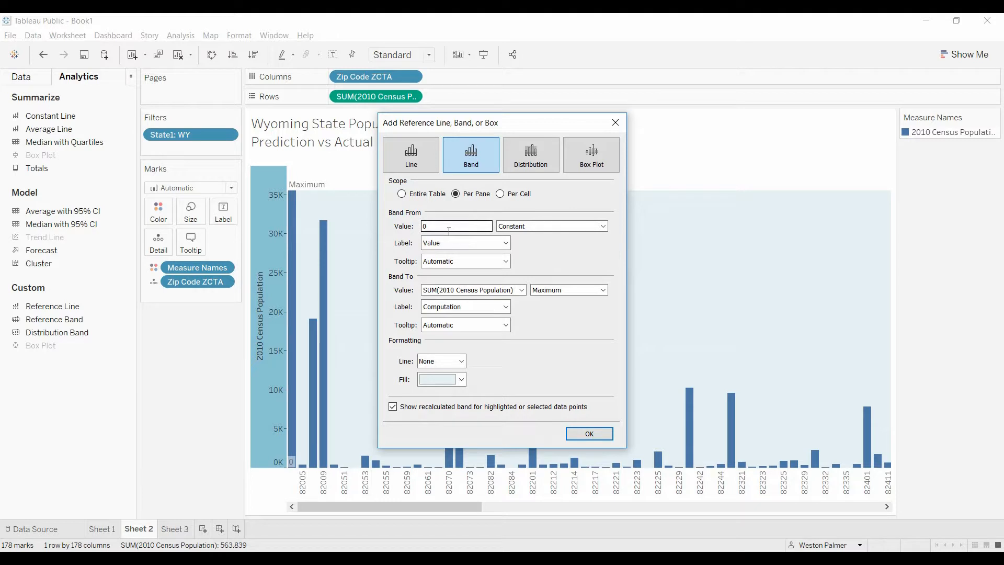
pyautogui.click(456, 226)
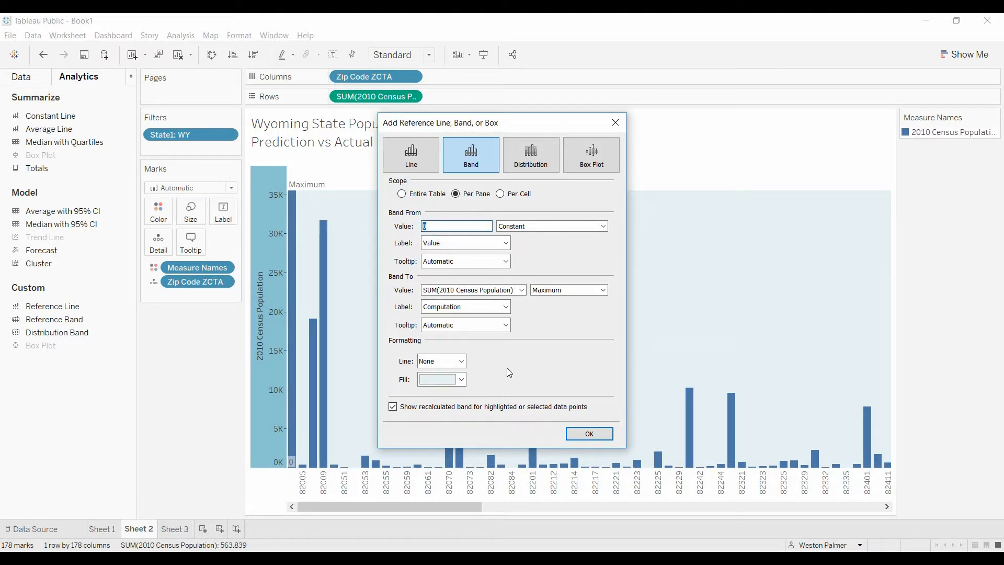
pyautogui.write('9000')
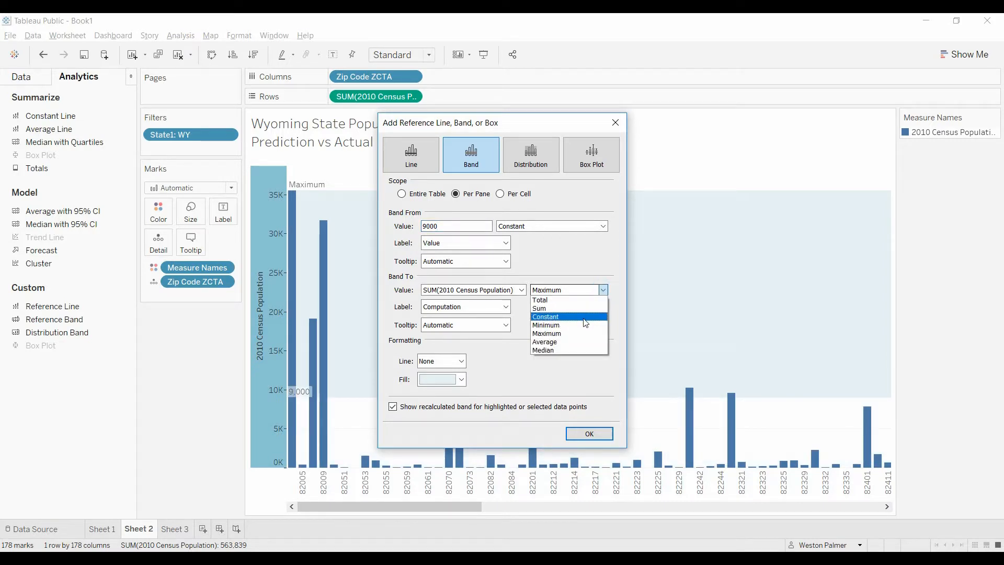
pyautogui.click(545, 316)
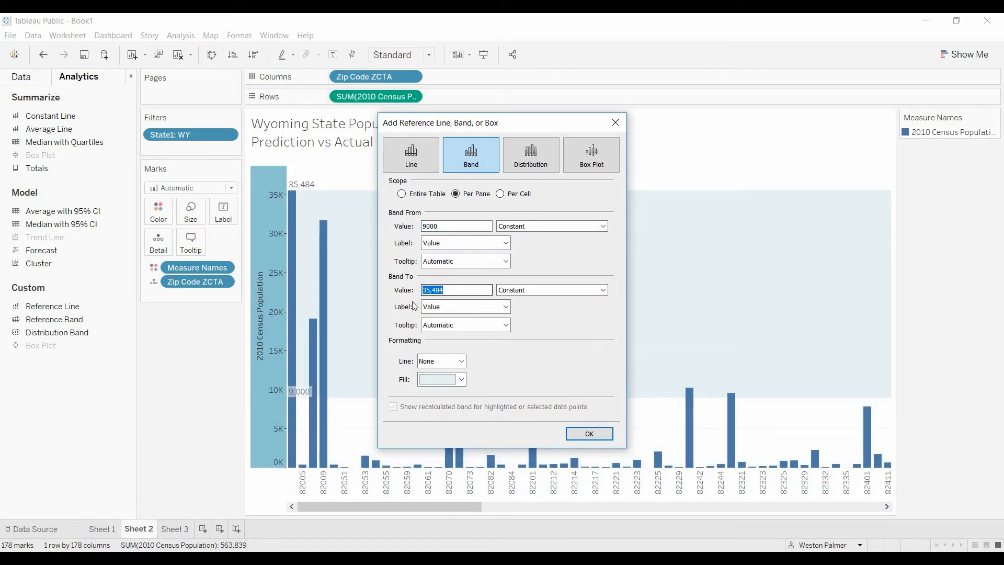
pyautogui.write('10500')
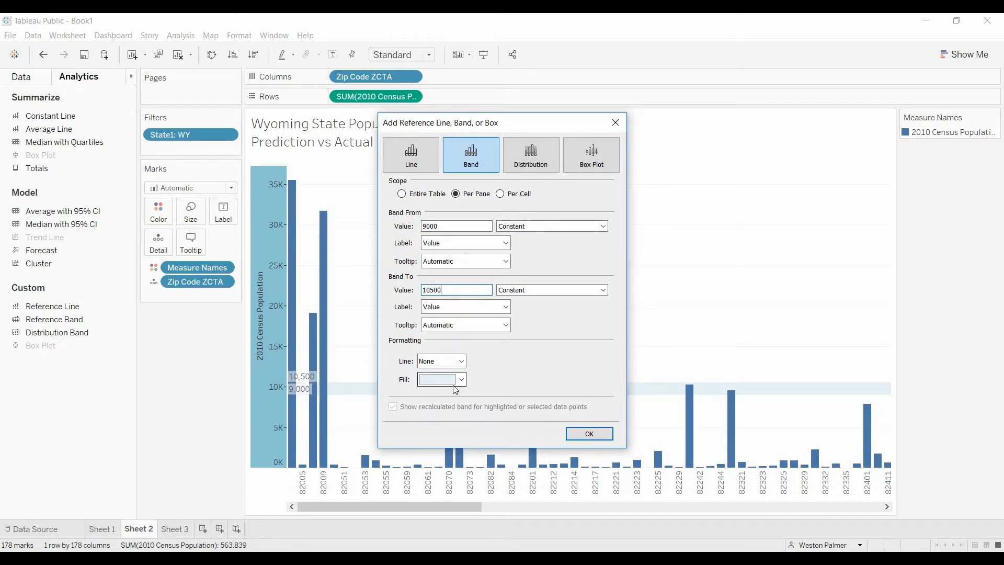
# Fill the band pale tan and give its lower edge the custom label Red Zone.
pyautogui.click(461, 380)
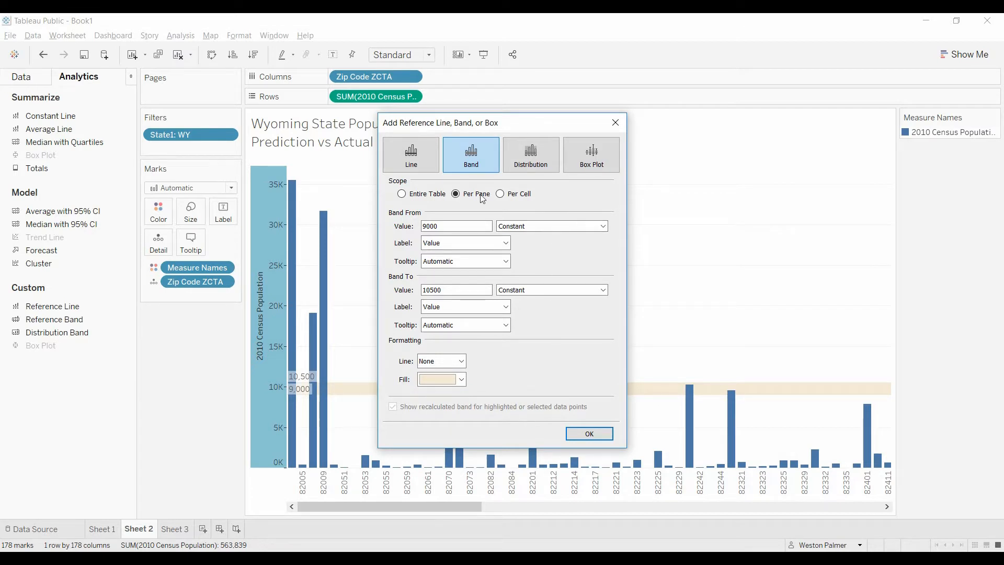
pyautogui.click(505, 243)
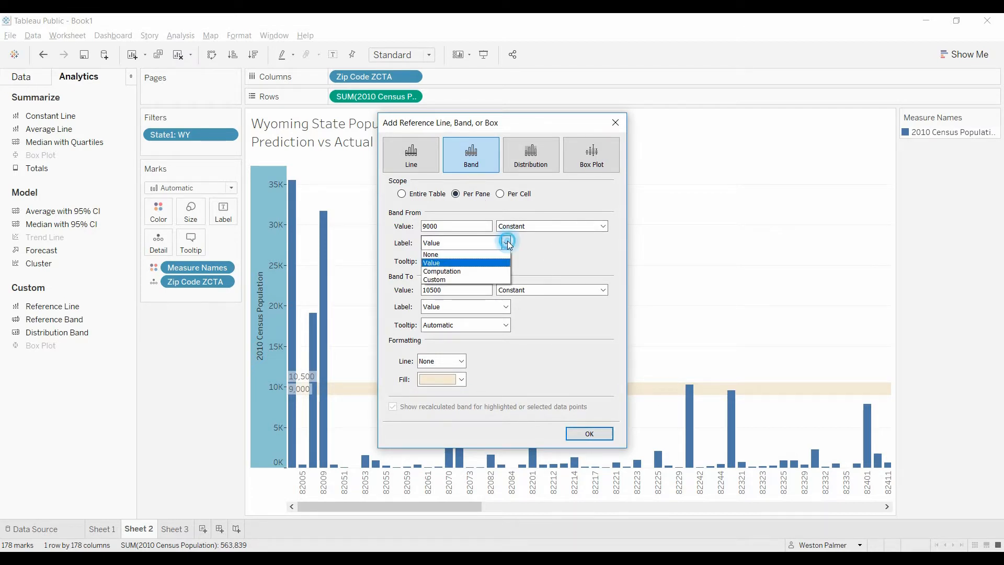
pyautogui.click(434, 280)
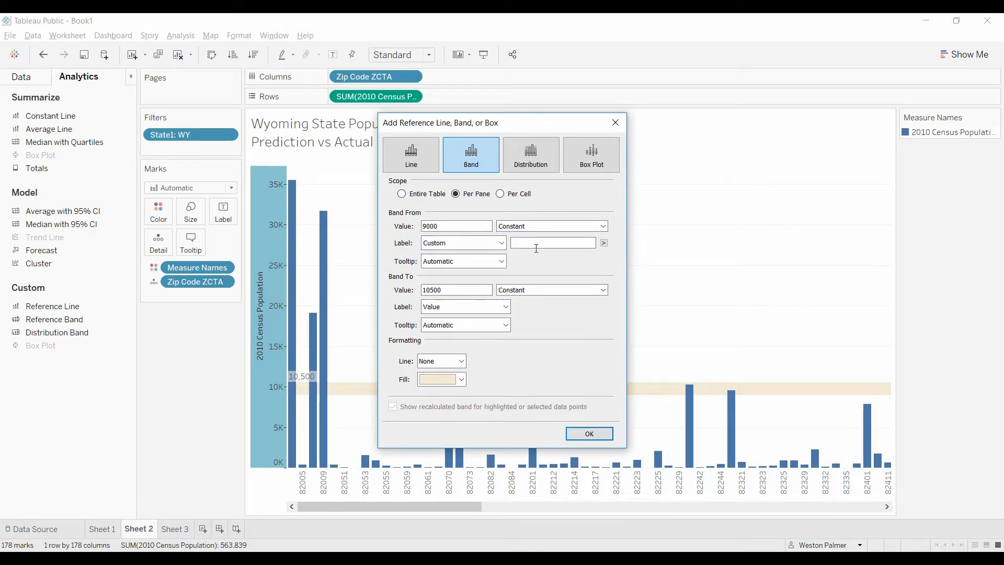
pyautogui.write('Red S')
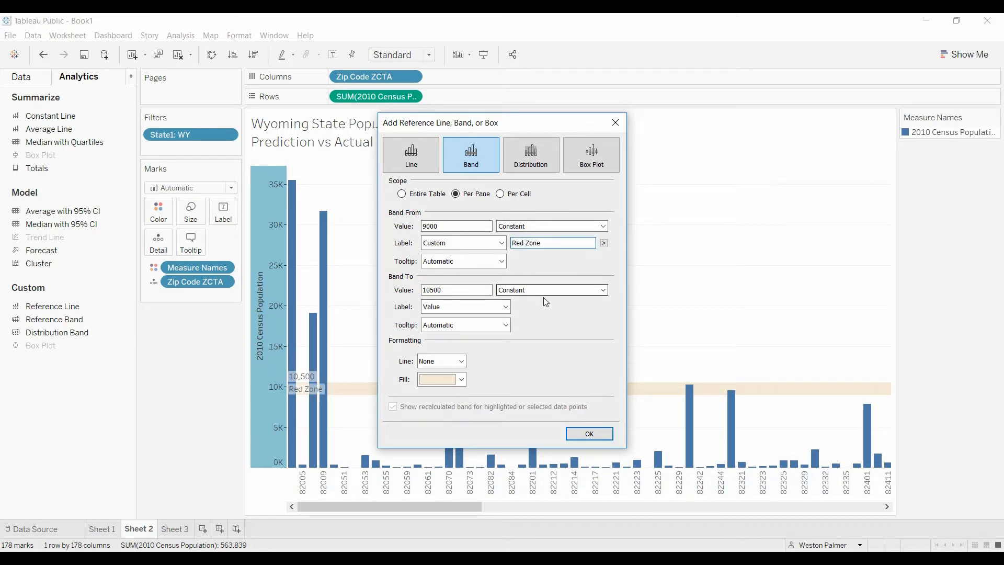
pyautogui.click(464, 306)
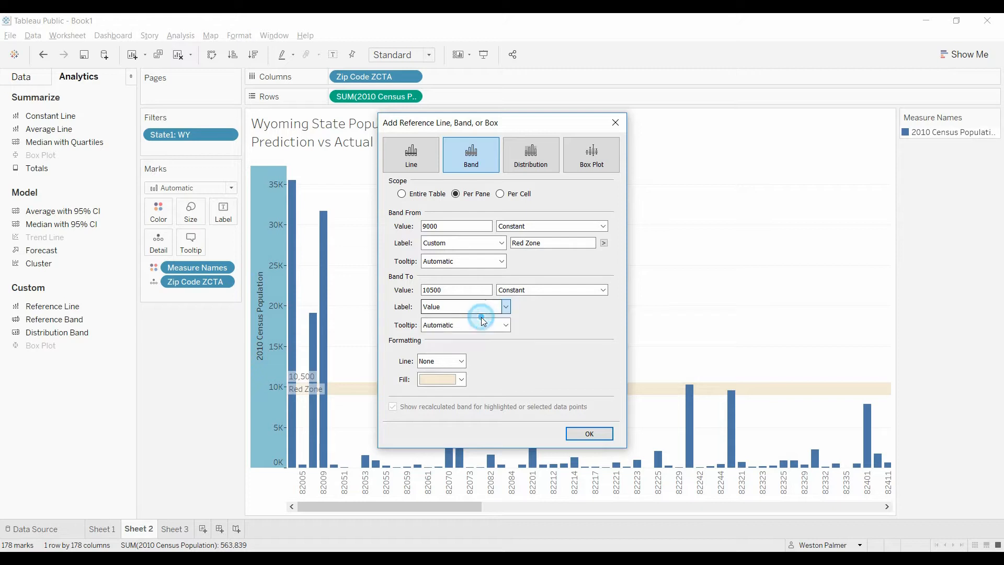
pyautogui.click(588, 433)
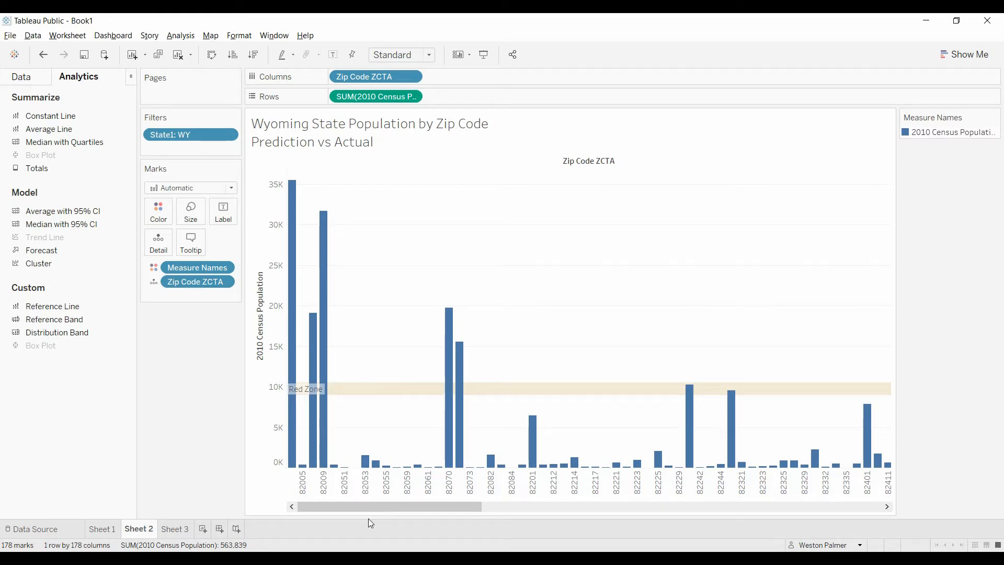
# Drag horizontally along the bottom of the window; the Red Zone band chart stays unchanged.
pyautogui.click(368, 507)
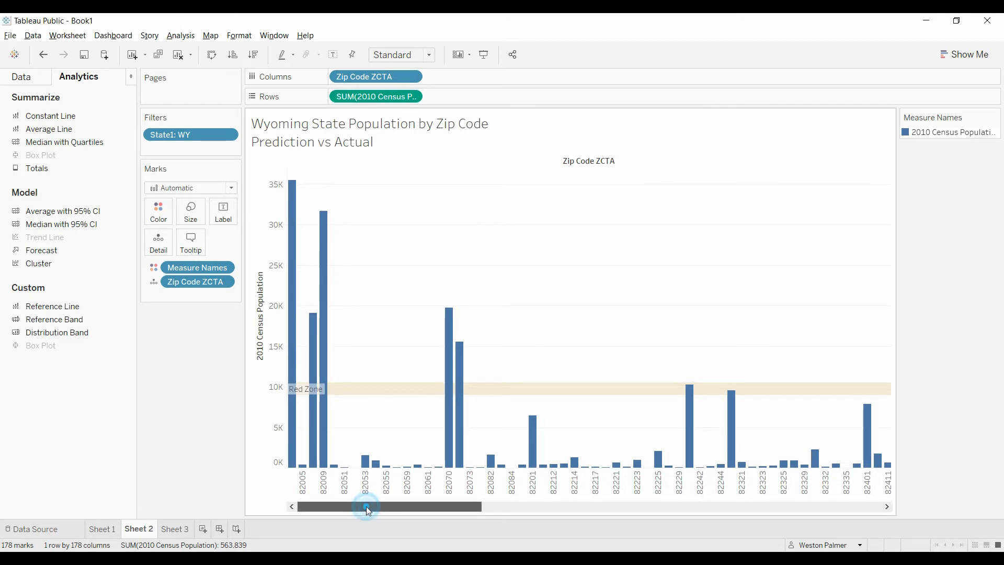
pyautogui.moveTo(369, 507); pyautogui.dragTo(647, 507)
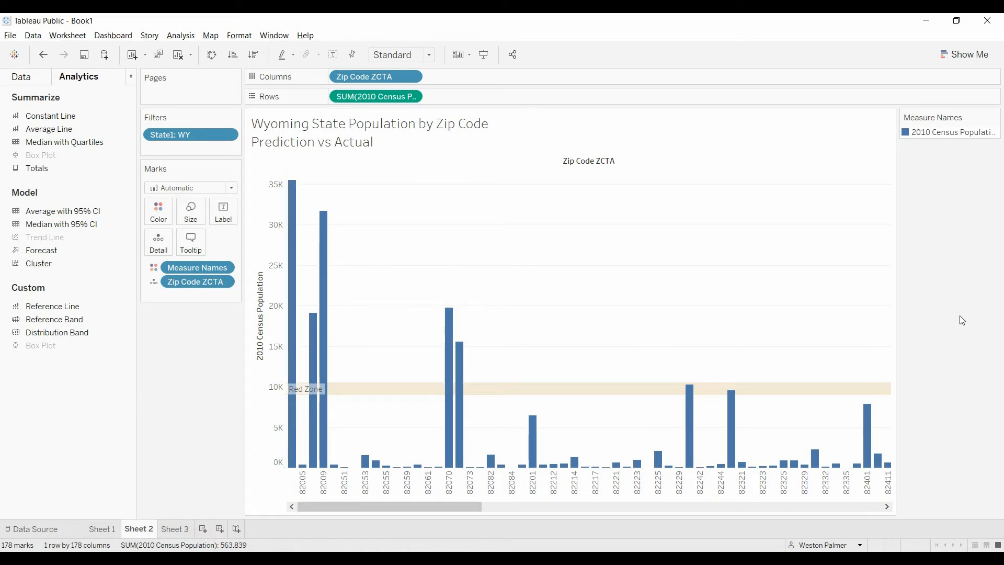
pyautogui.moveTo(931, 339)
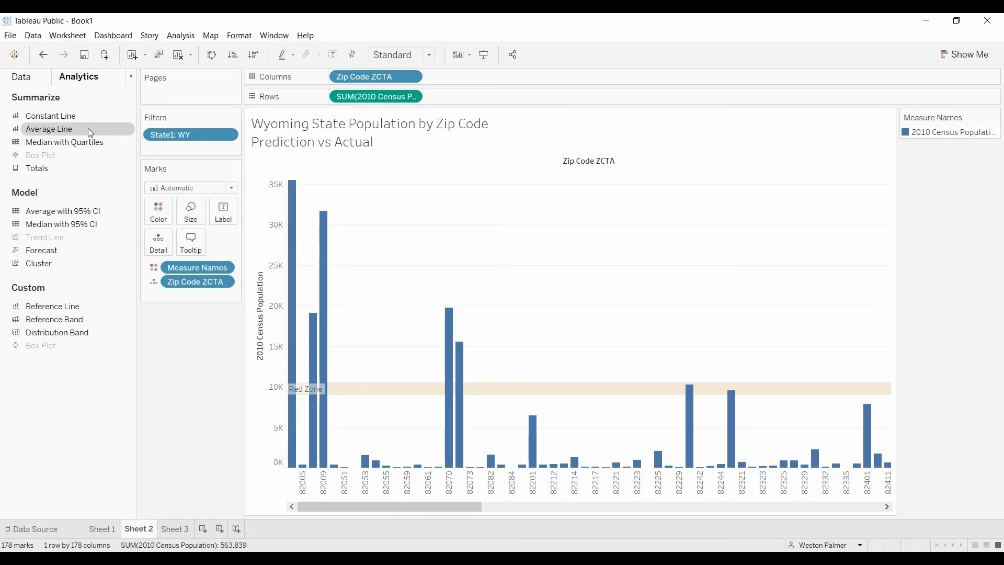
pyautogui.moveTo(50, 116)
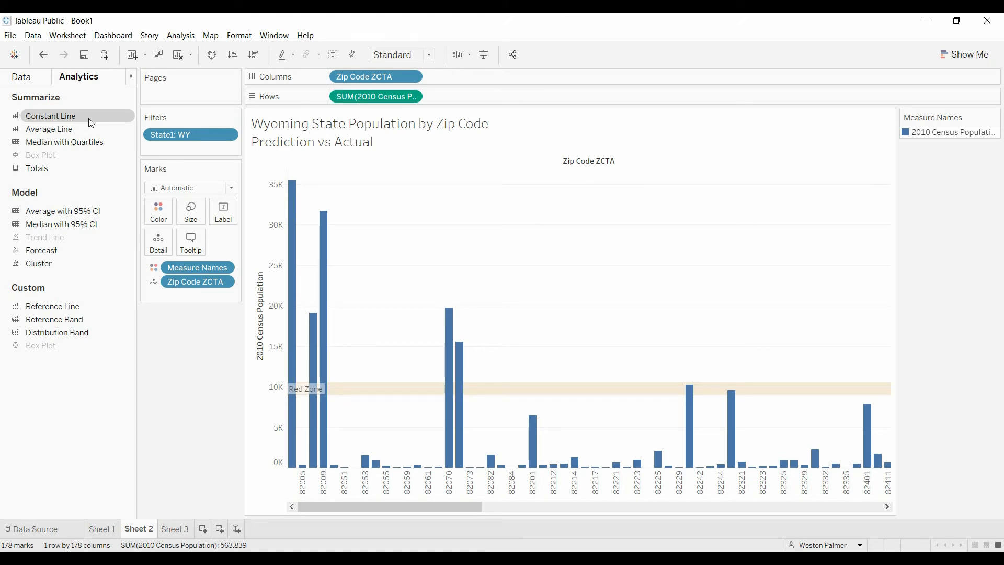